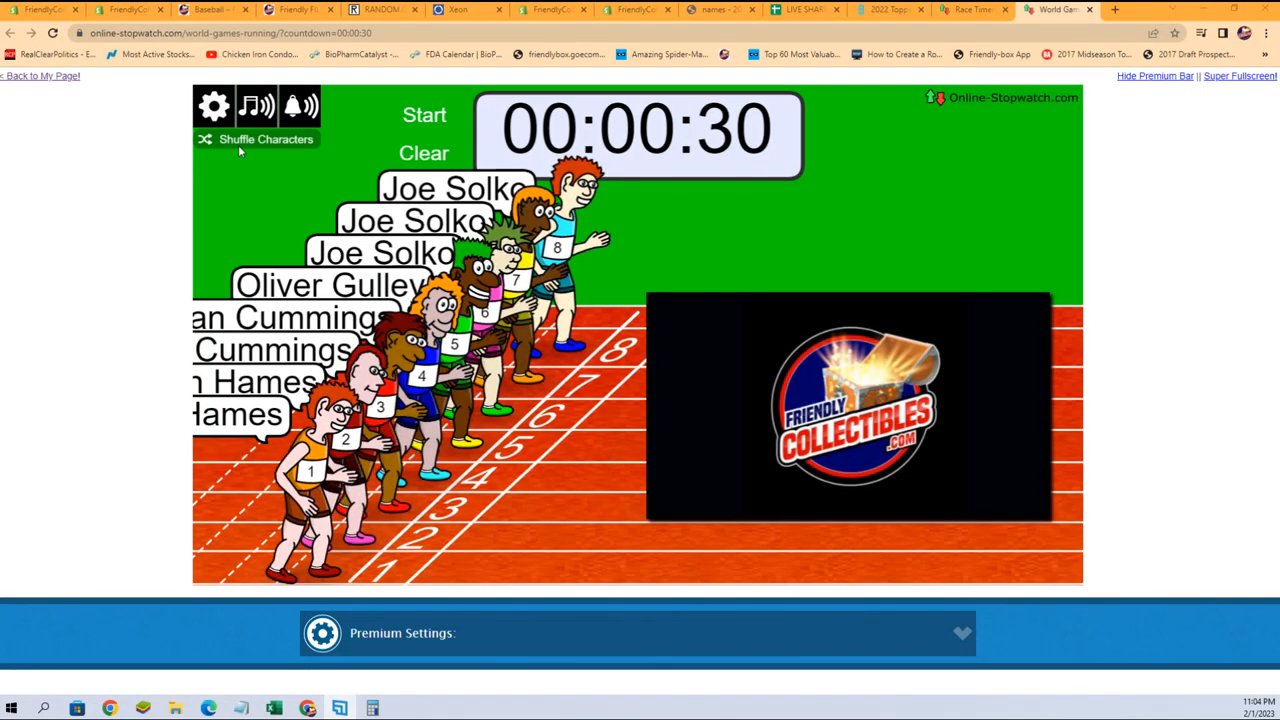
mouse_move(252, 148)
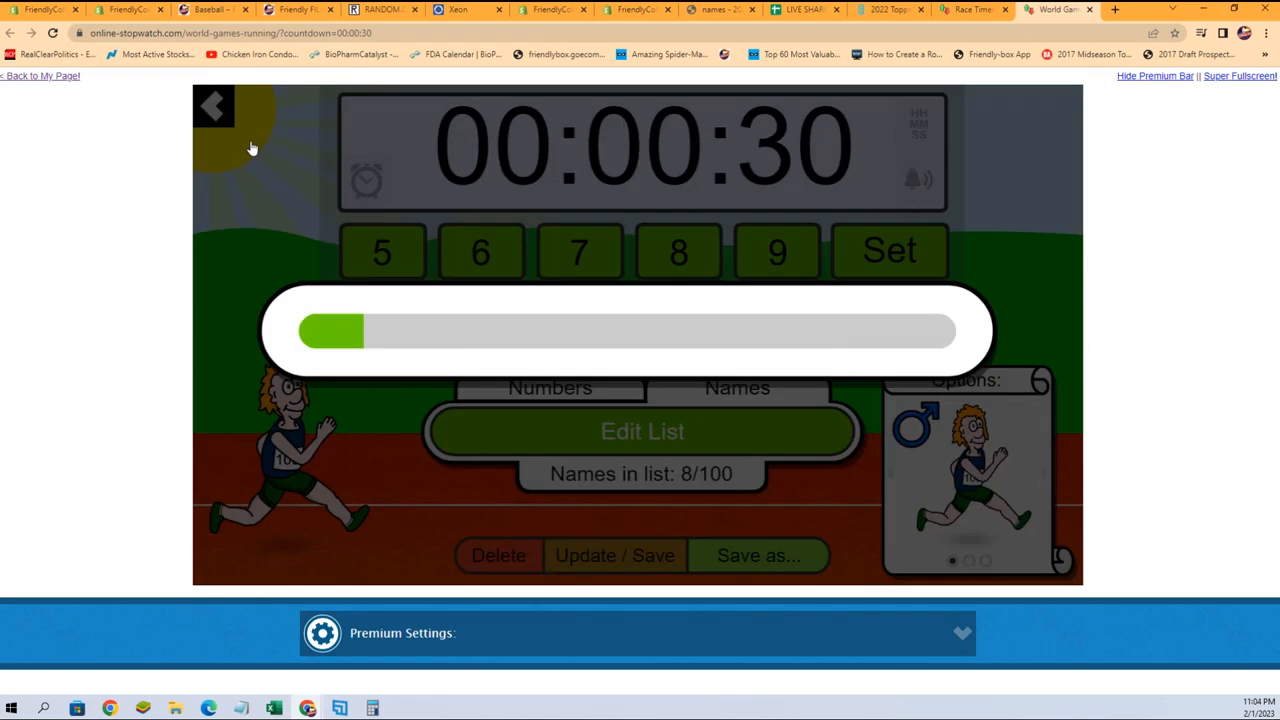
Start the 30-second race countdown with the eight shuffled named runners.
click(888, 250)
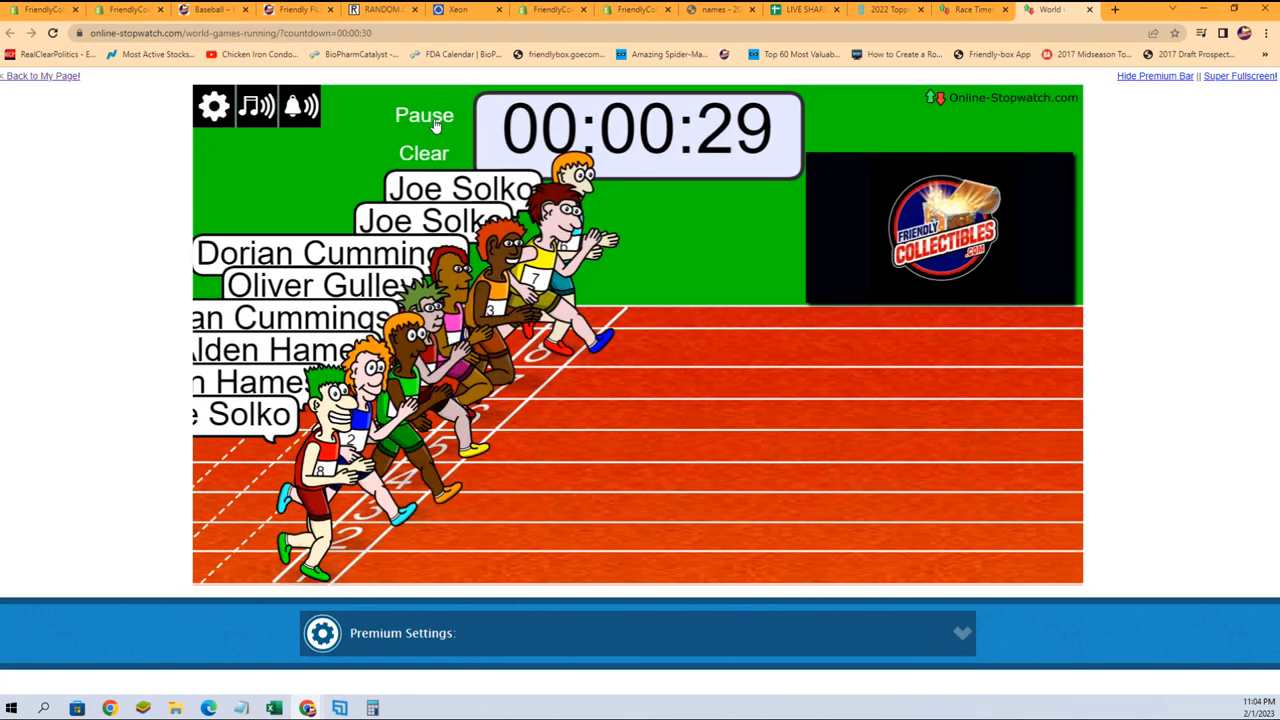